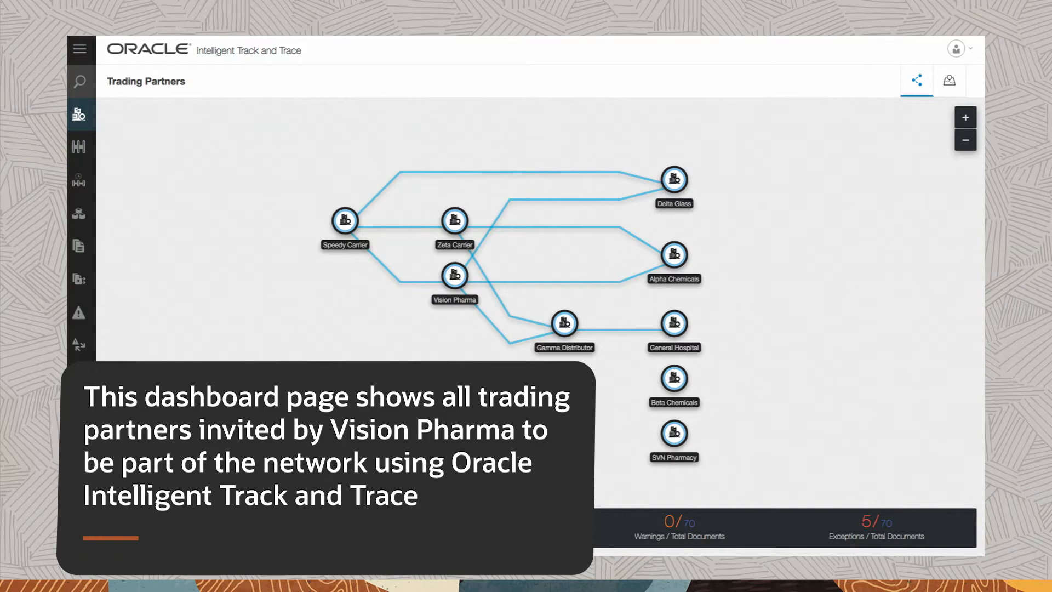
# Step: Open the Trading Partners dashboard to view Vision Pharma's partner network graph
pyautogui.click(81, 81)
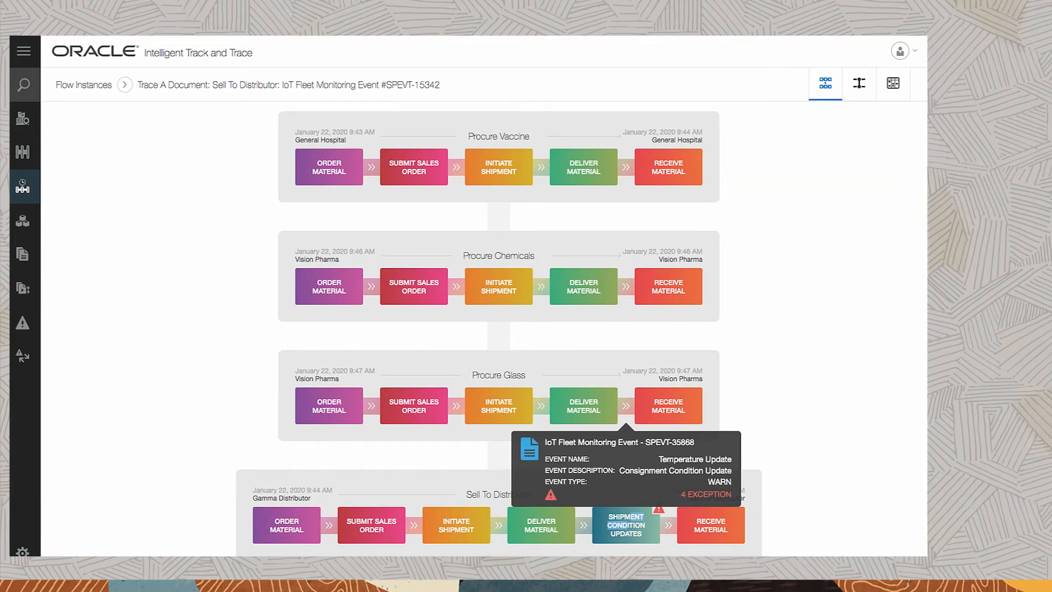
# Step: Show the Temperature Update warning popup on the Shipment Condition Updates step
pyautogui.click(858, 83)
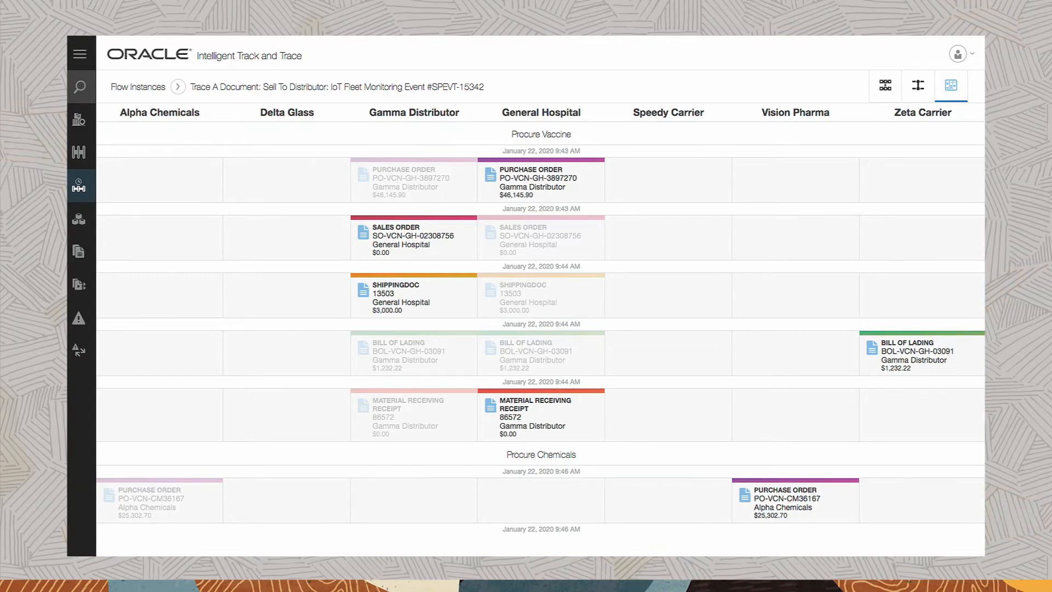
# Step: Switch to grid view to show traced documents in columns per trading partner
pyautogui.click(540, 181)
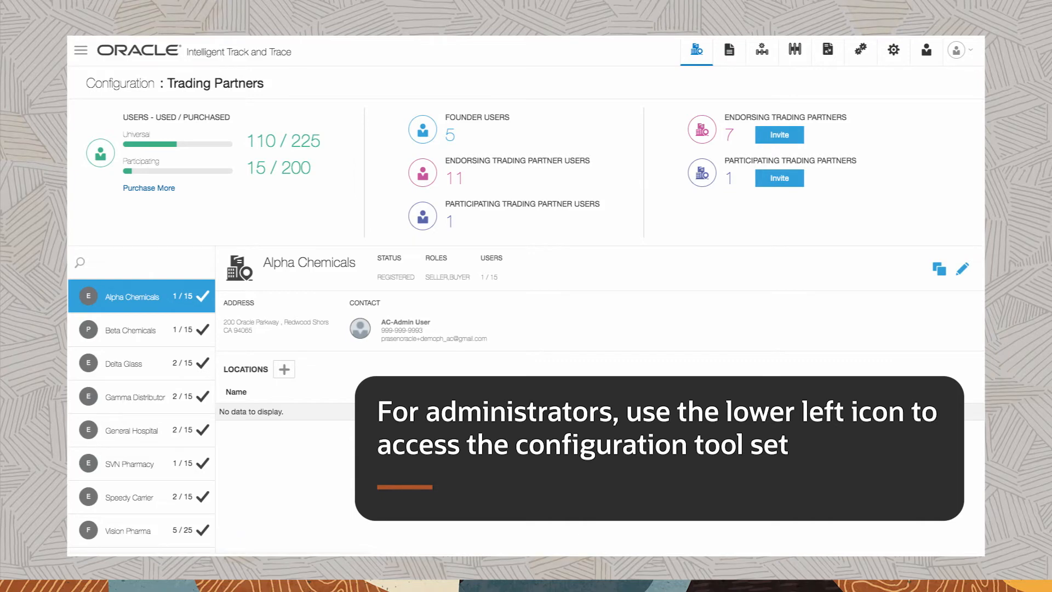
# Step: Select Alpha Chemicals in Configuration: Trading Partners to view its address, contact and locations
pyautogui.click(793, 51)
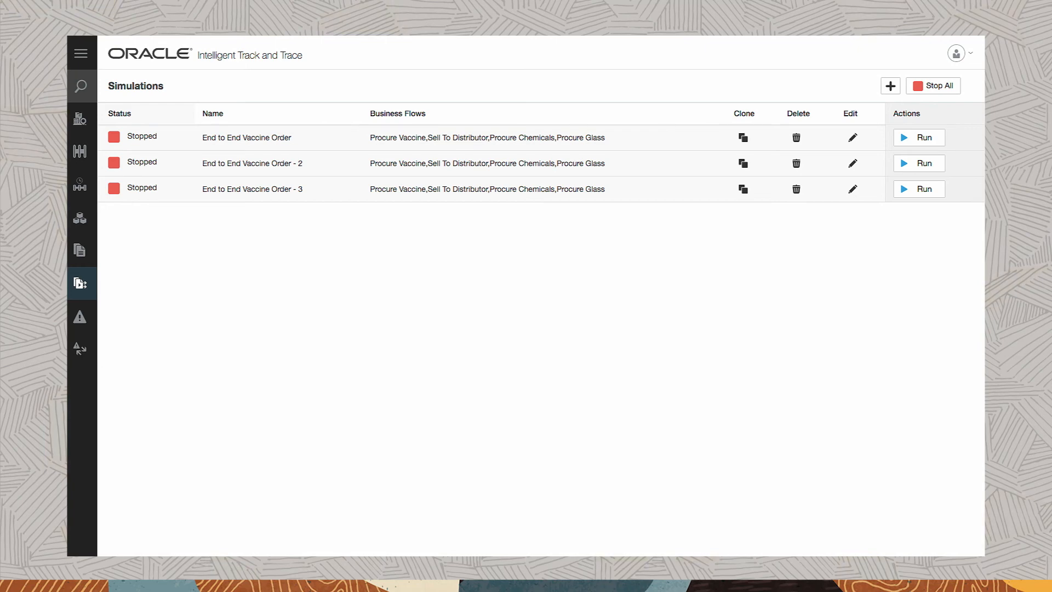
# Step: Return from the vaccine order simulations list to the trading partner network map
pyautogui.click(80, 114)
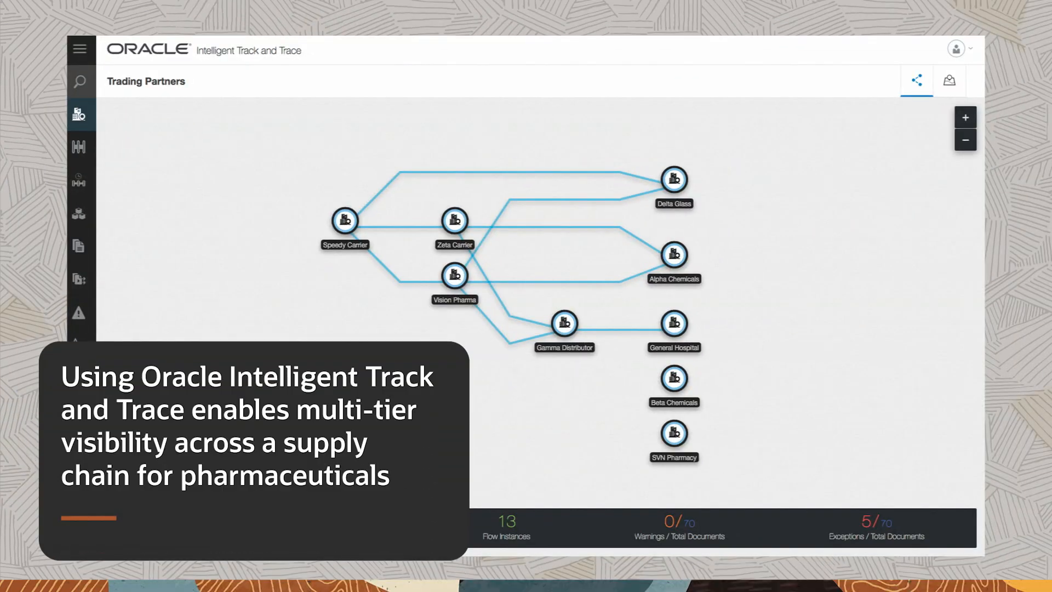